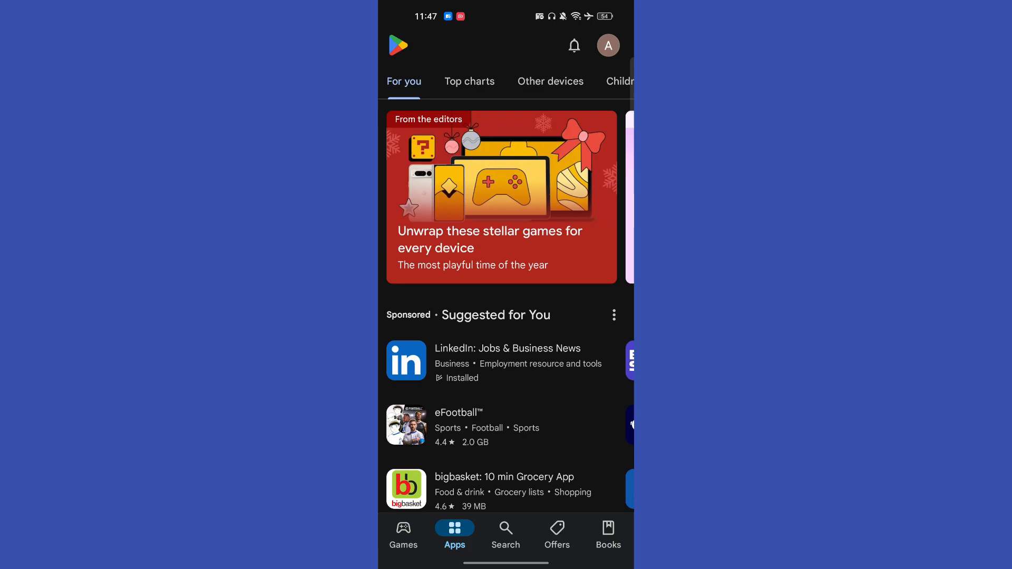
Step: Bring up the account menu from the profile avatar and choose Play Points
{"action": "left_click", "coordinate": [607, 45]}
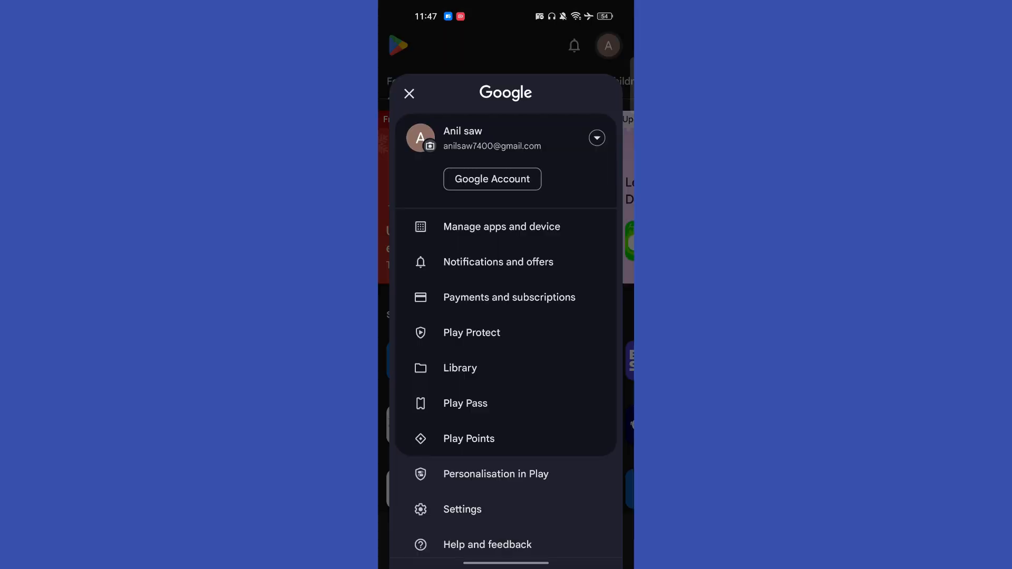
{"action": "left_click", "coordinate": [468, 439]}
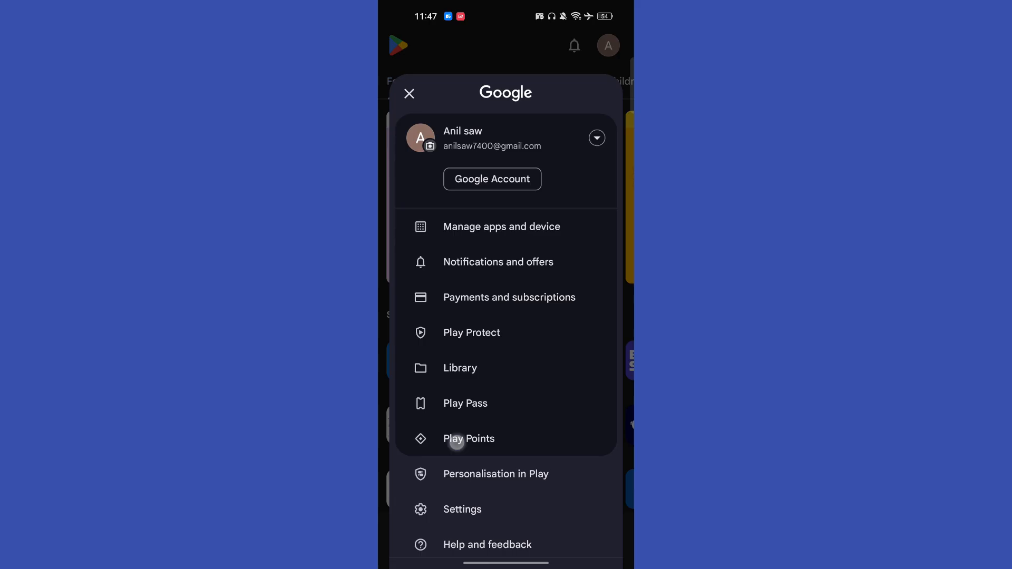
Step: Start joining Play Points for free, then dismiss the Add a payment method sheet
{"action": "left_click", "coordinate": [468, 439]}
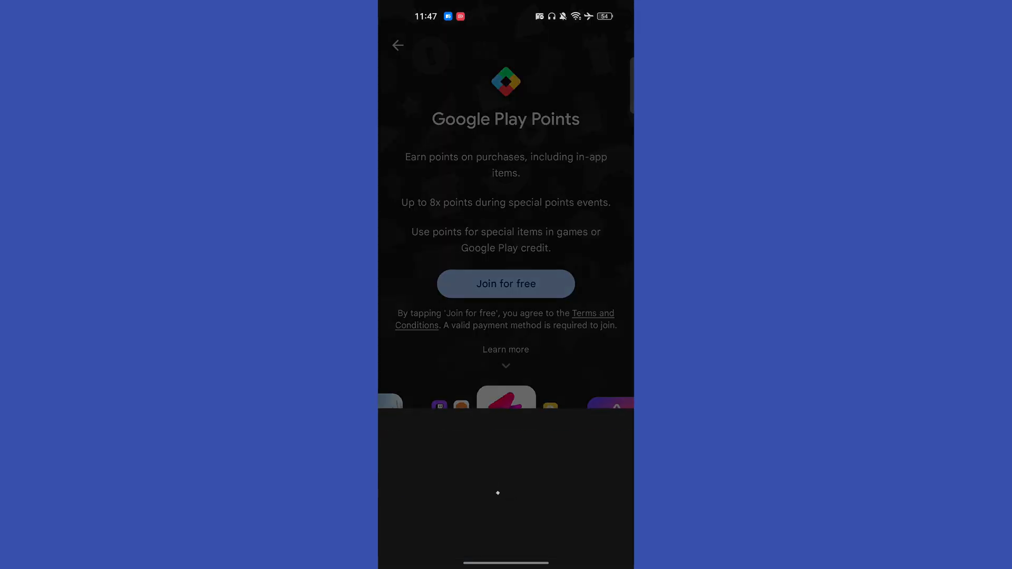
{"action": "left_click", "coordinate": [505, 283]}
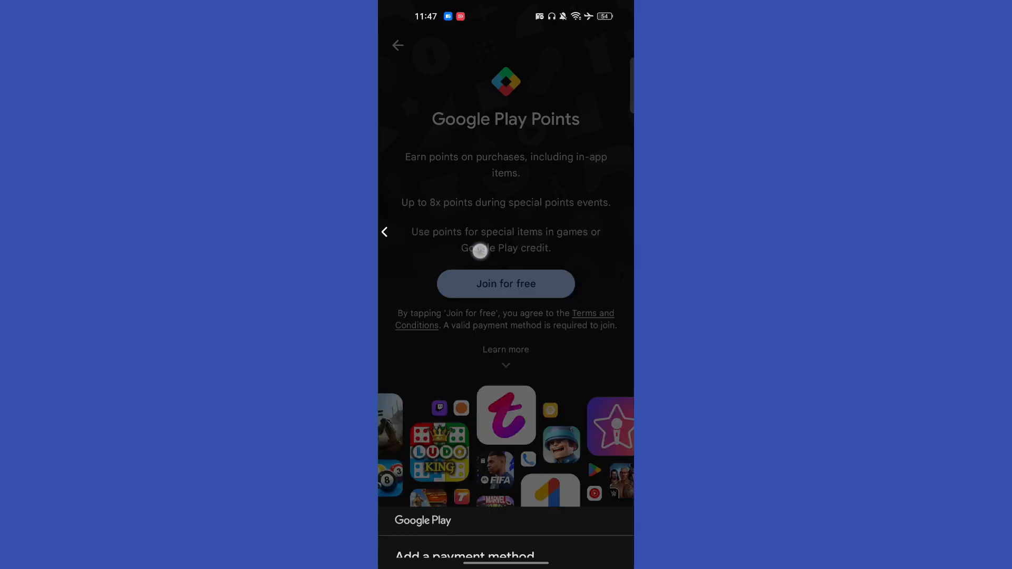
{"action": "left_click", "coordinate": [397, 45]}
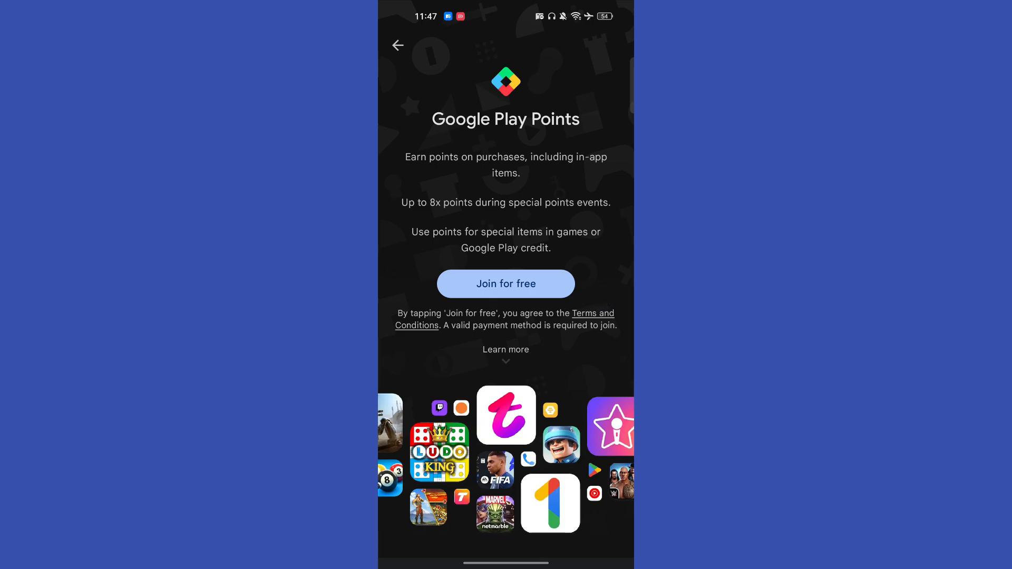
Step: Return home from Play Points and reach Settings through the account menu
{"action": "left_click", "coordinate": [398, 45]}
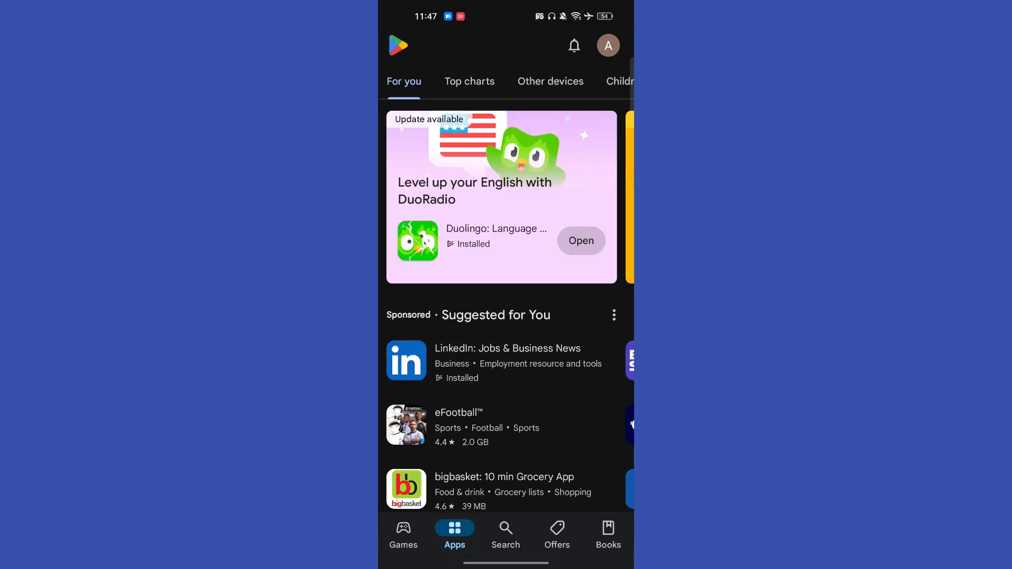
{"action": "left_click", "coordinate": [607, 45]}
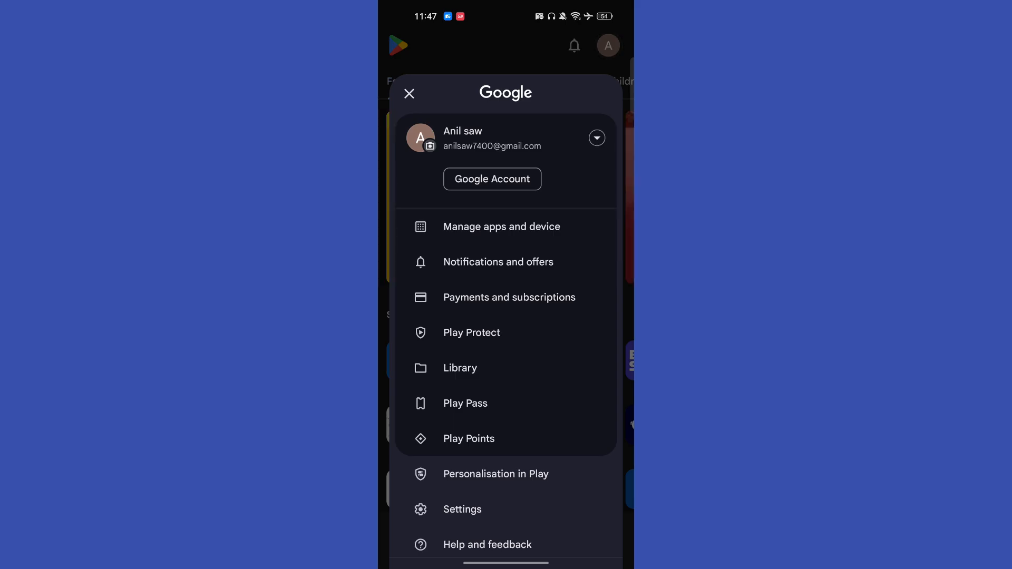
{"action": "left_click", "coordinate": [462, 510]}
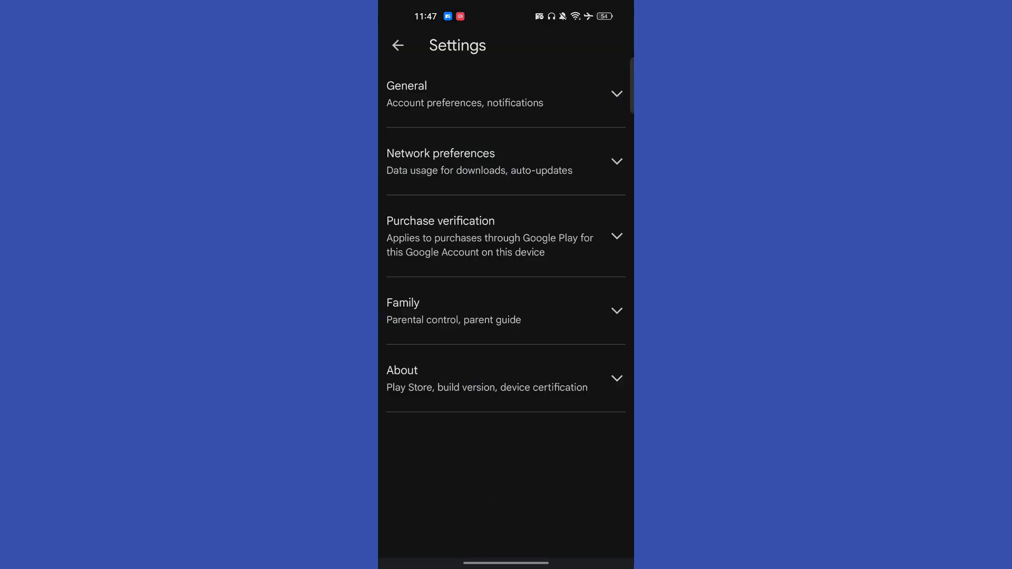